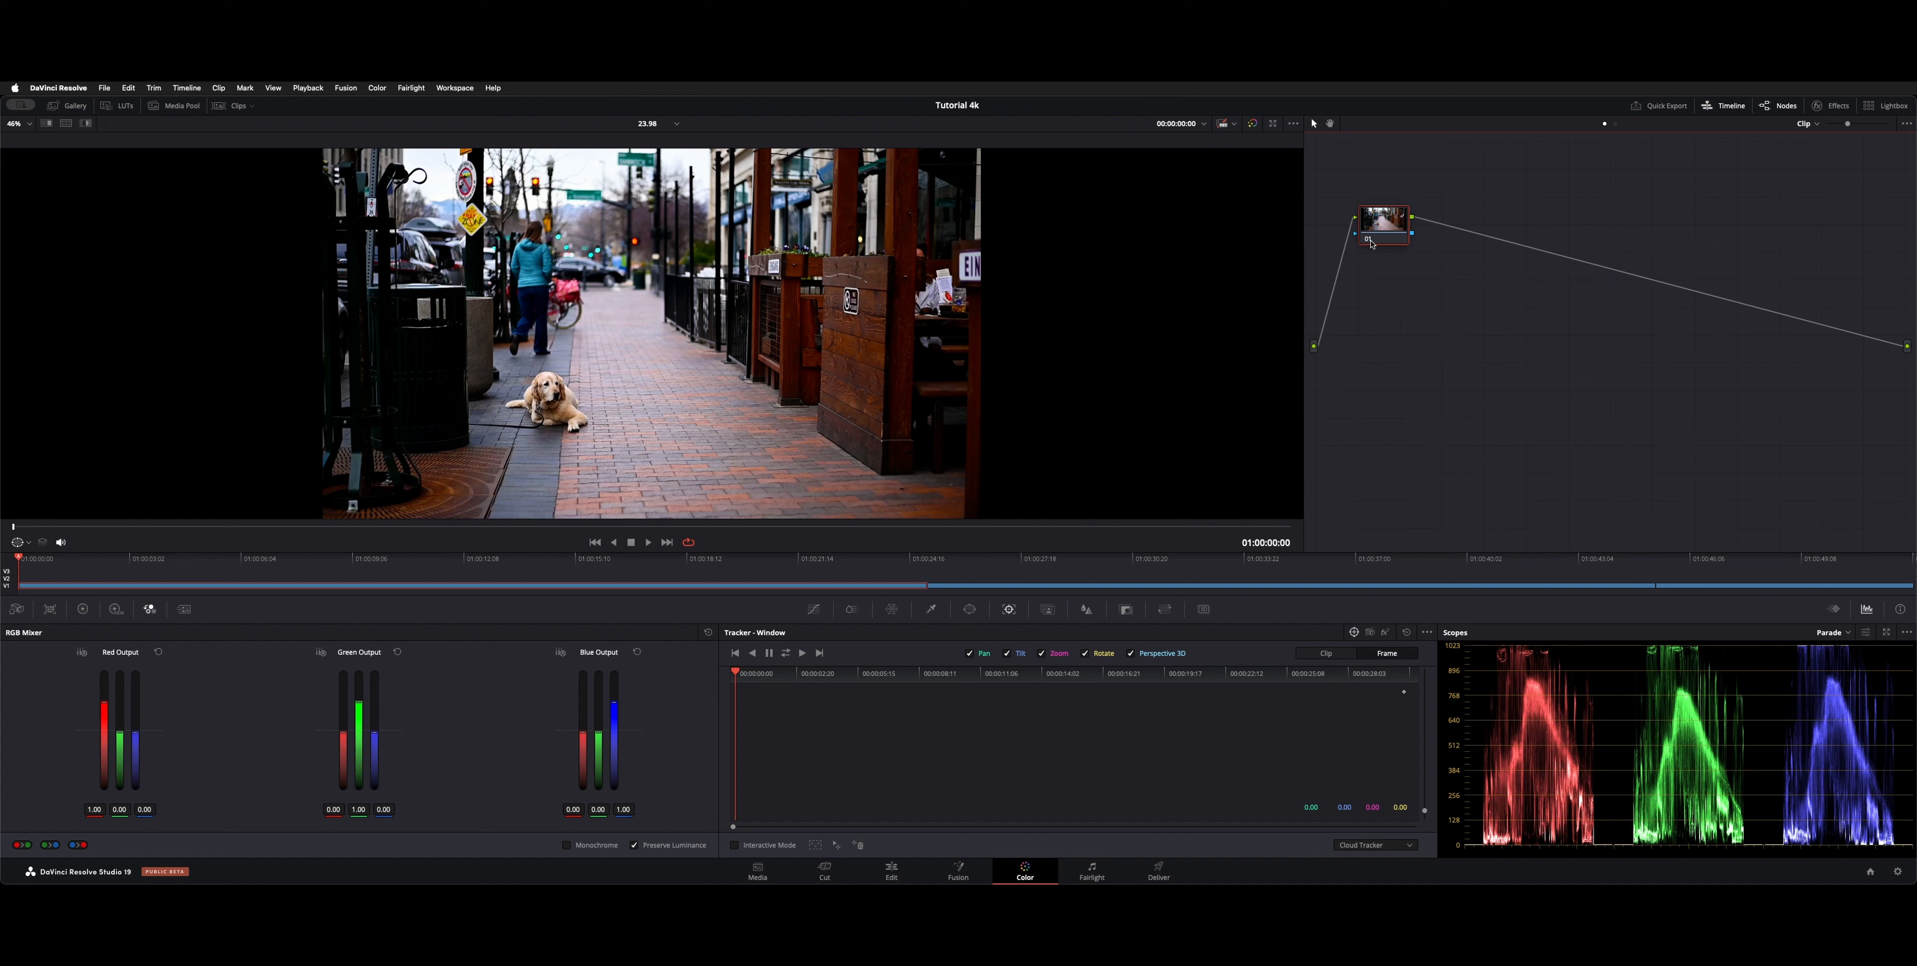
Reposition the grading node and enable Monochrome in the RGB Mixer, then show the primary colour wheels.
left_click_drag(1384, 226, 1405, 283)
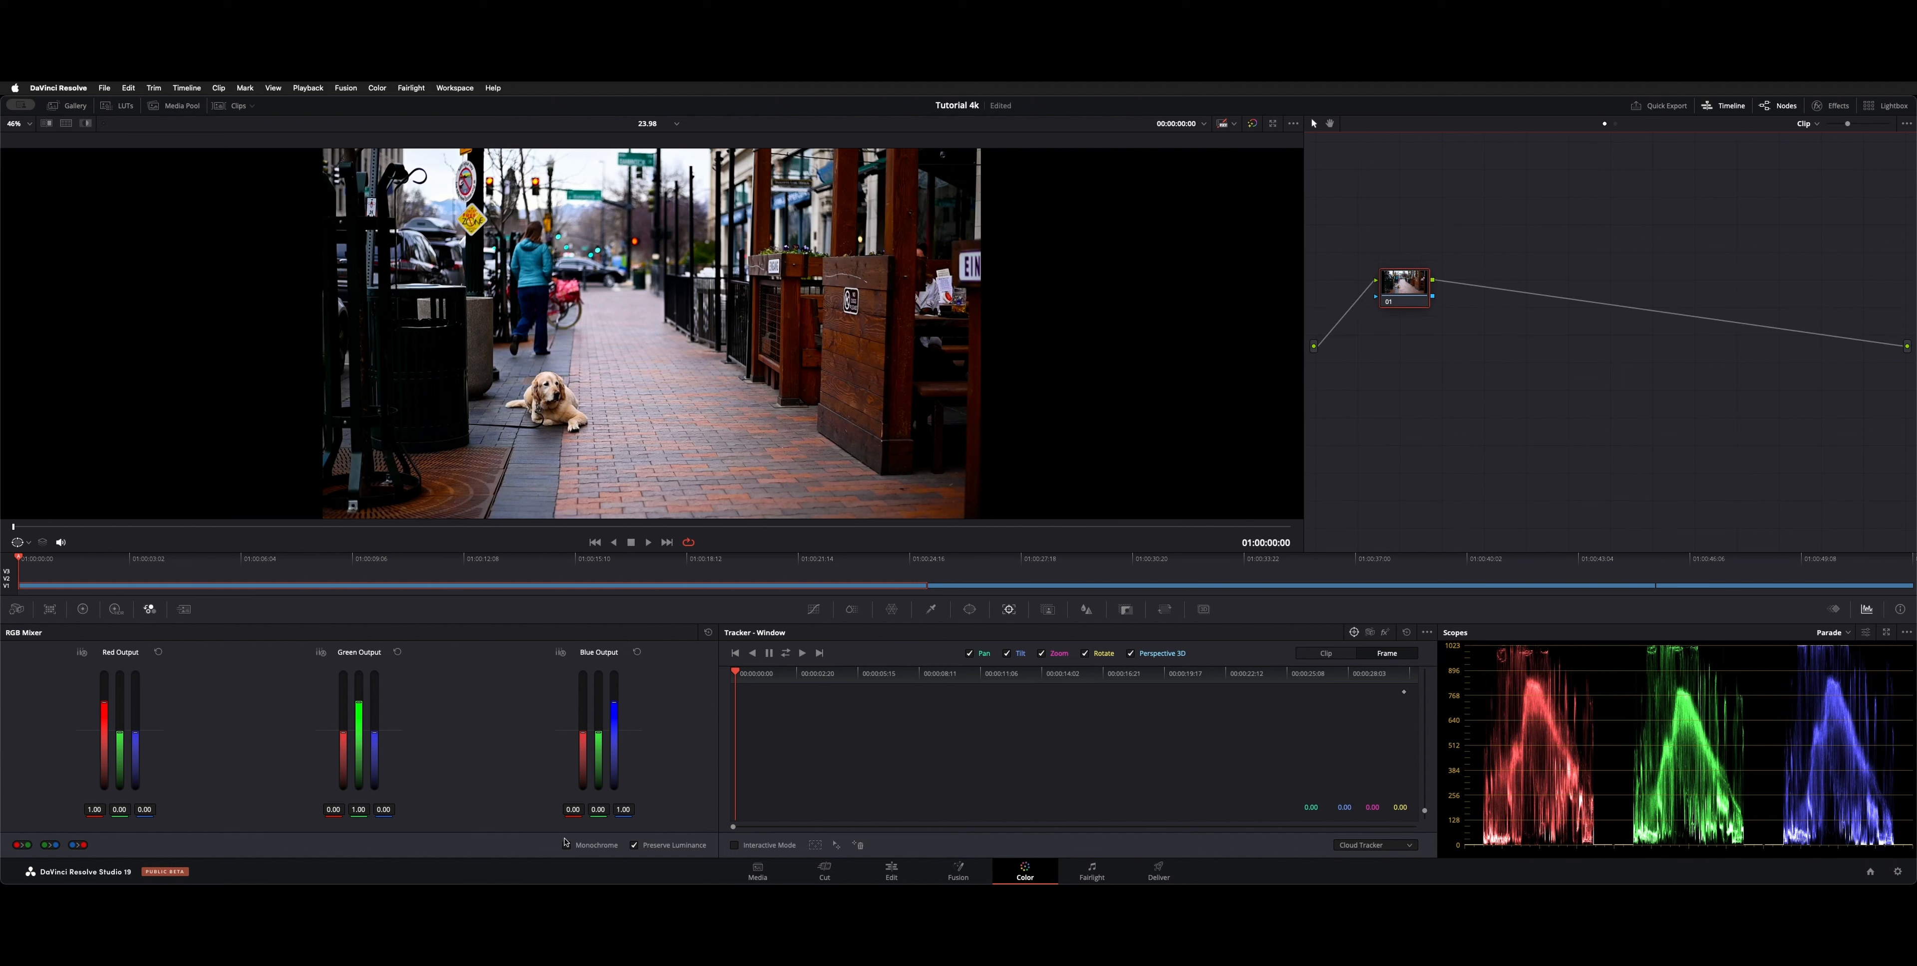
left_click(566, 845)
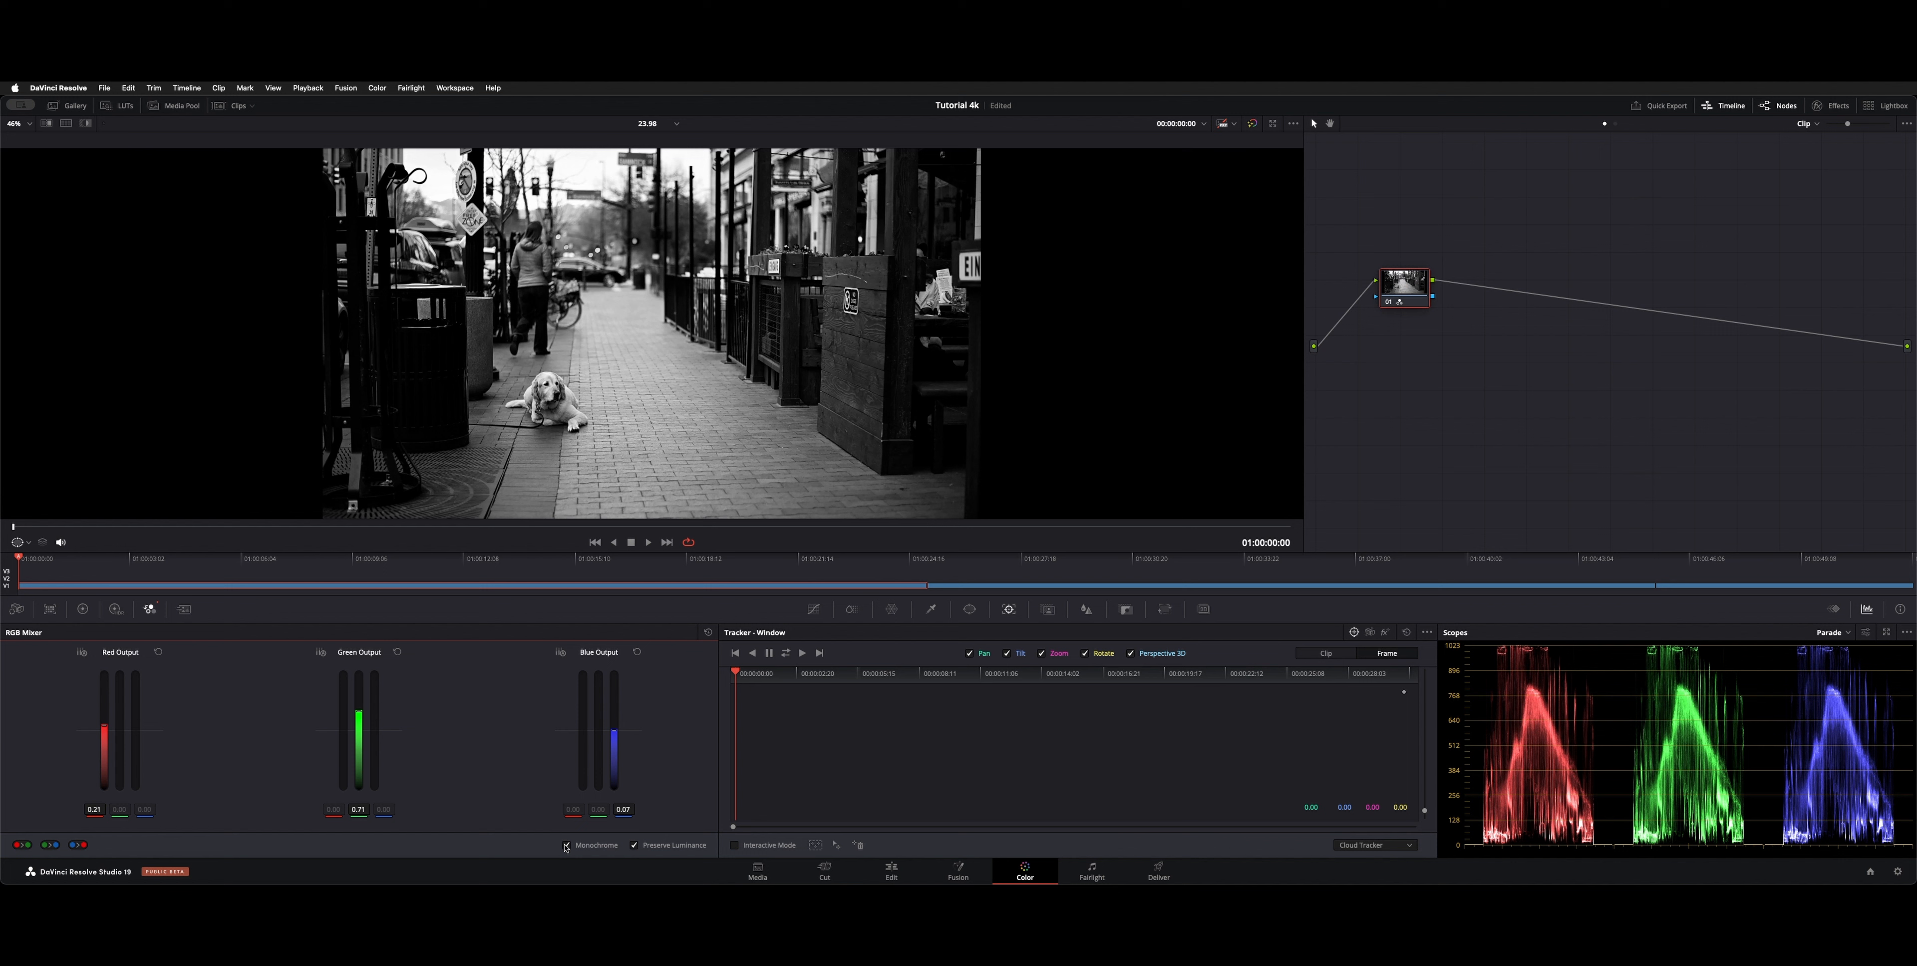
left_click(82, 609)
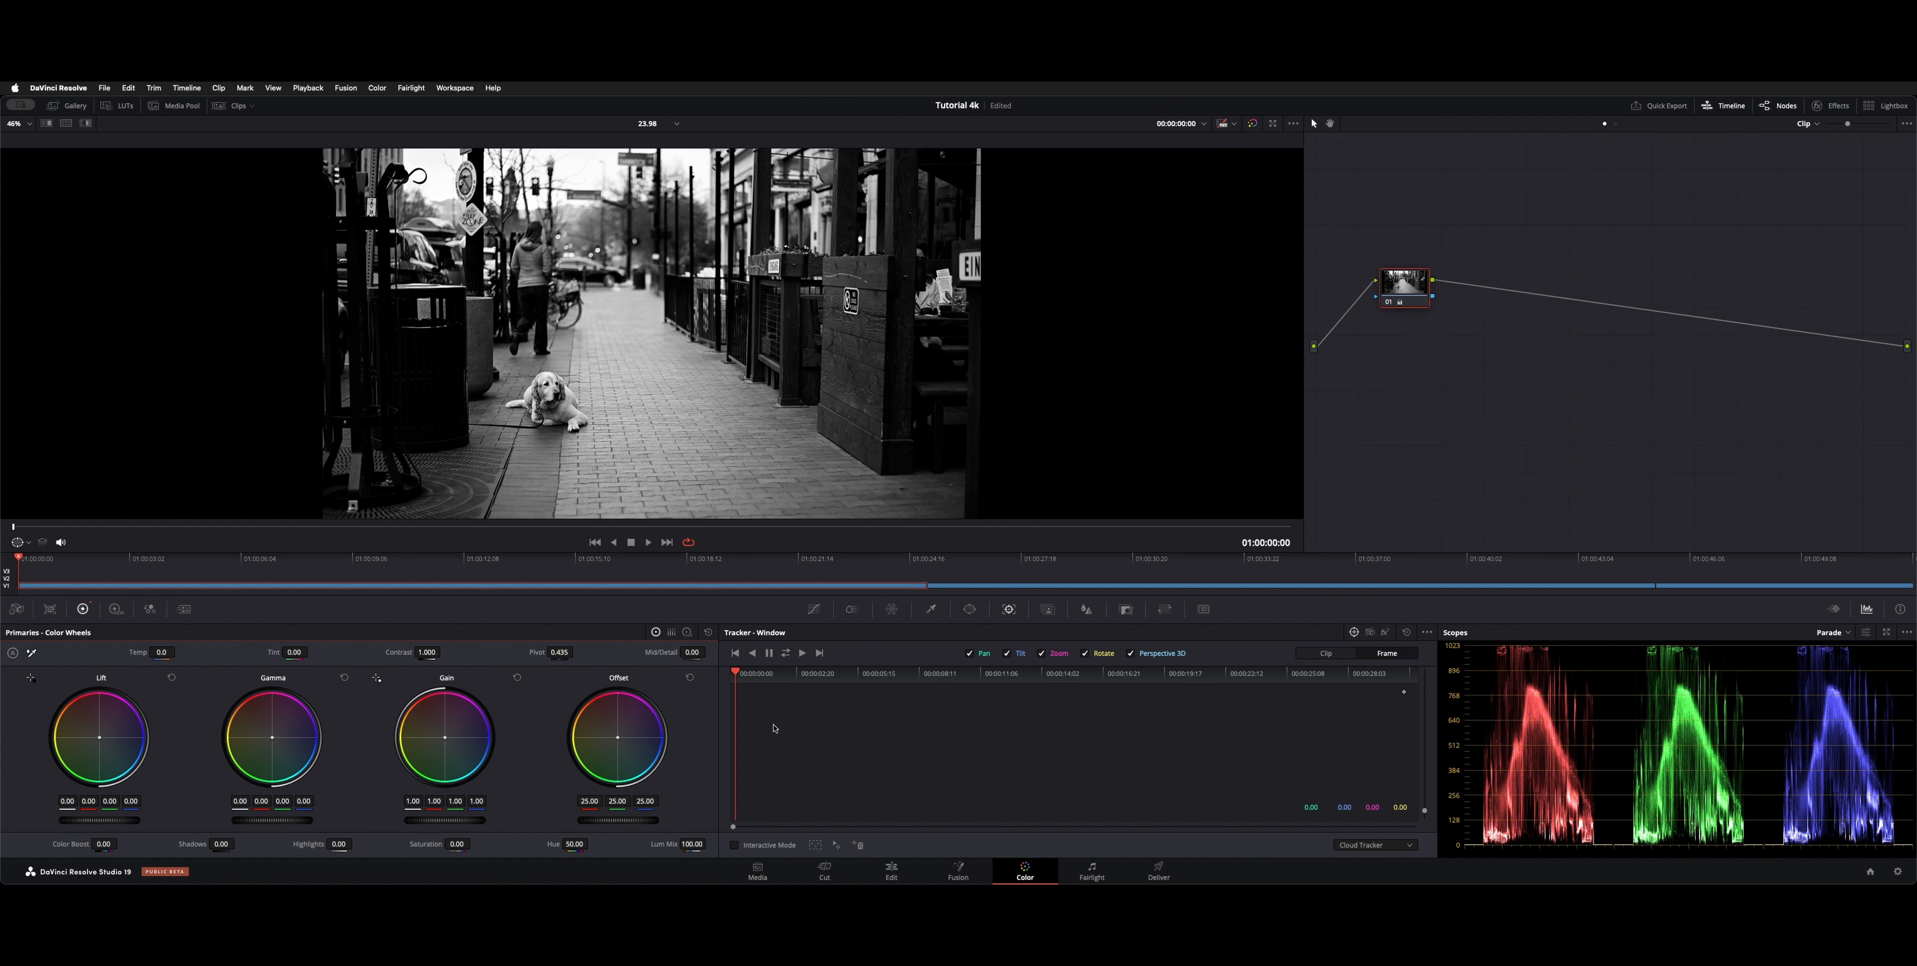
mouse_move(852, 542)
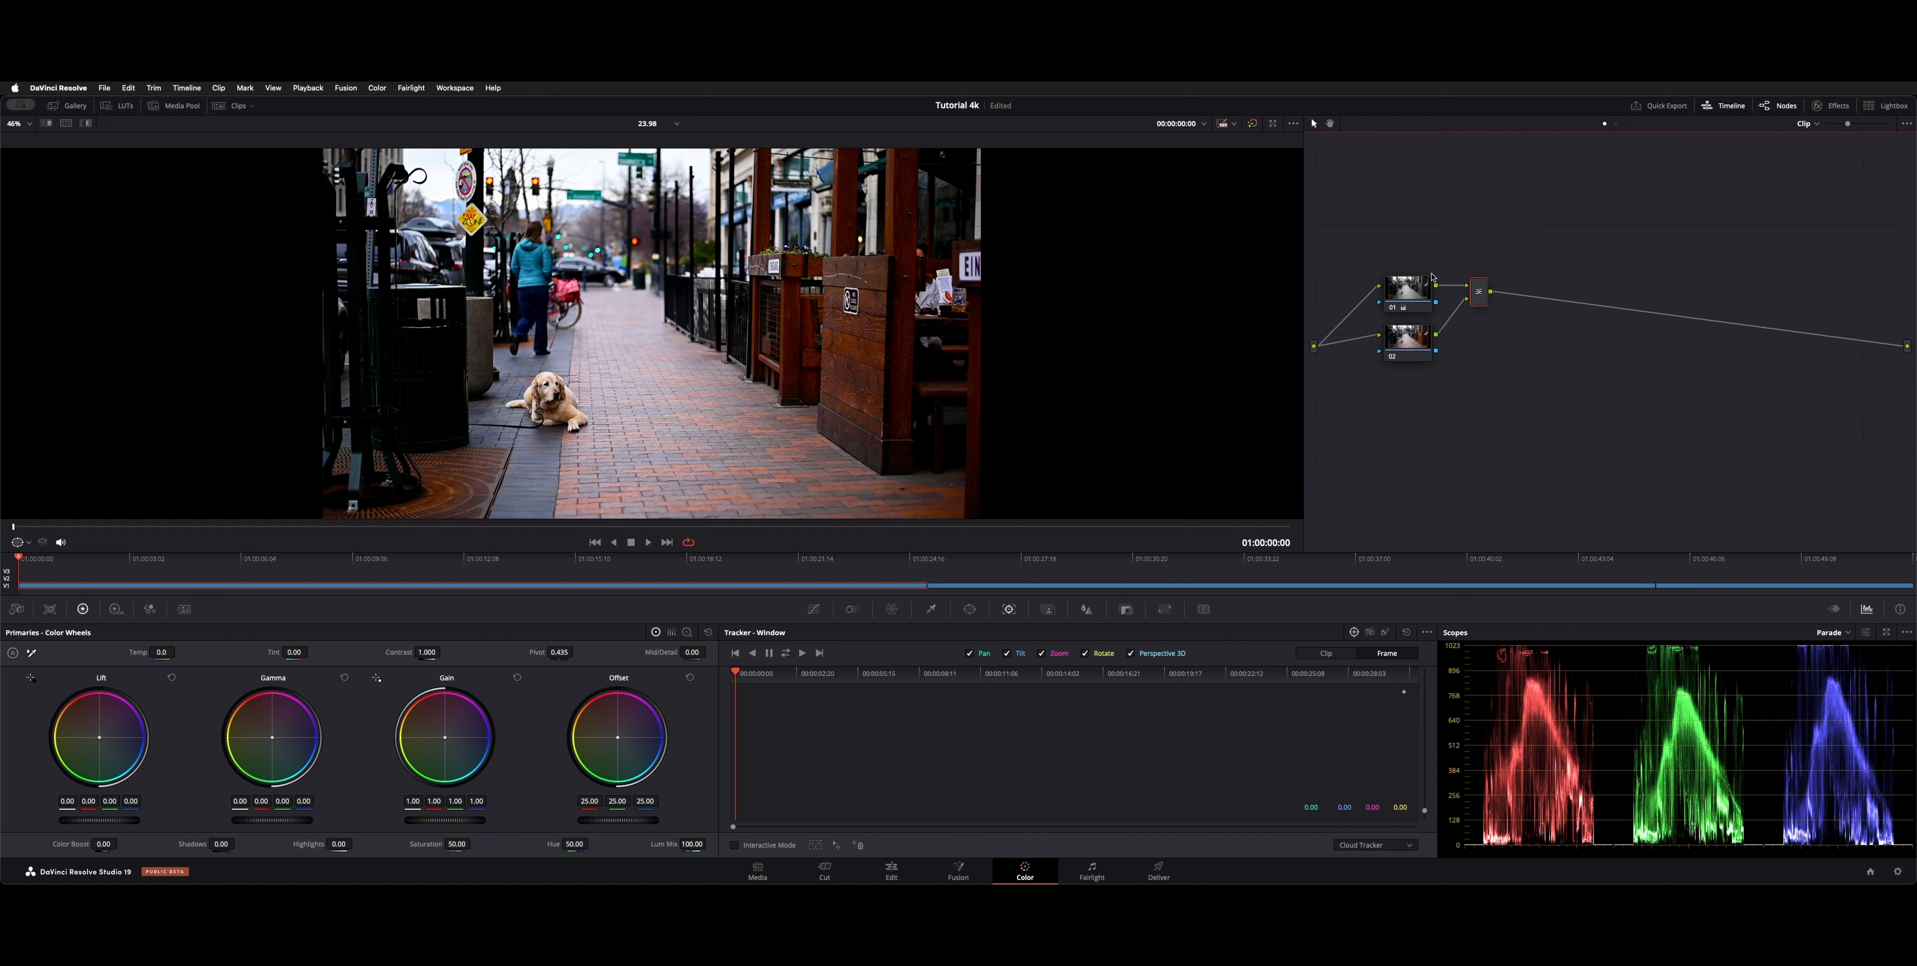
mouse_move(1412, 351)
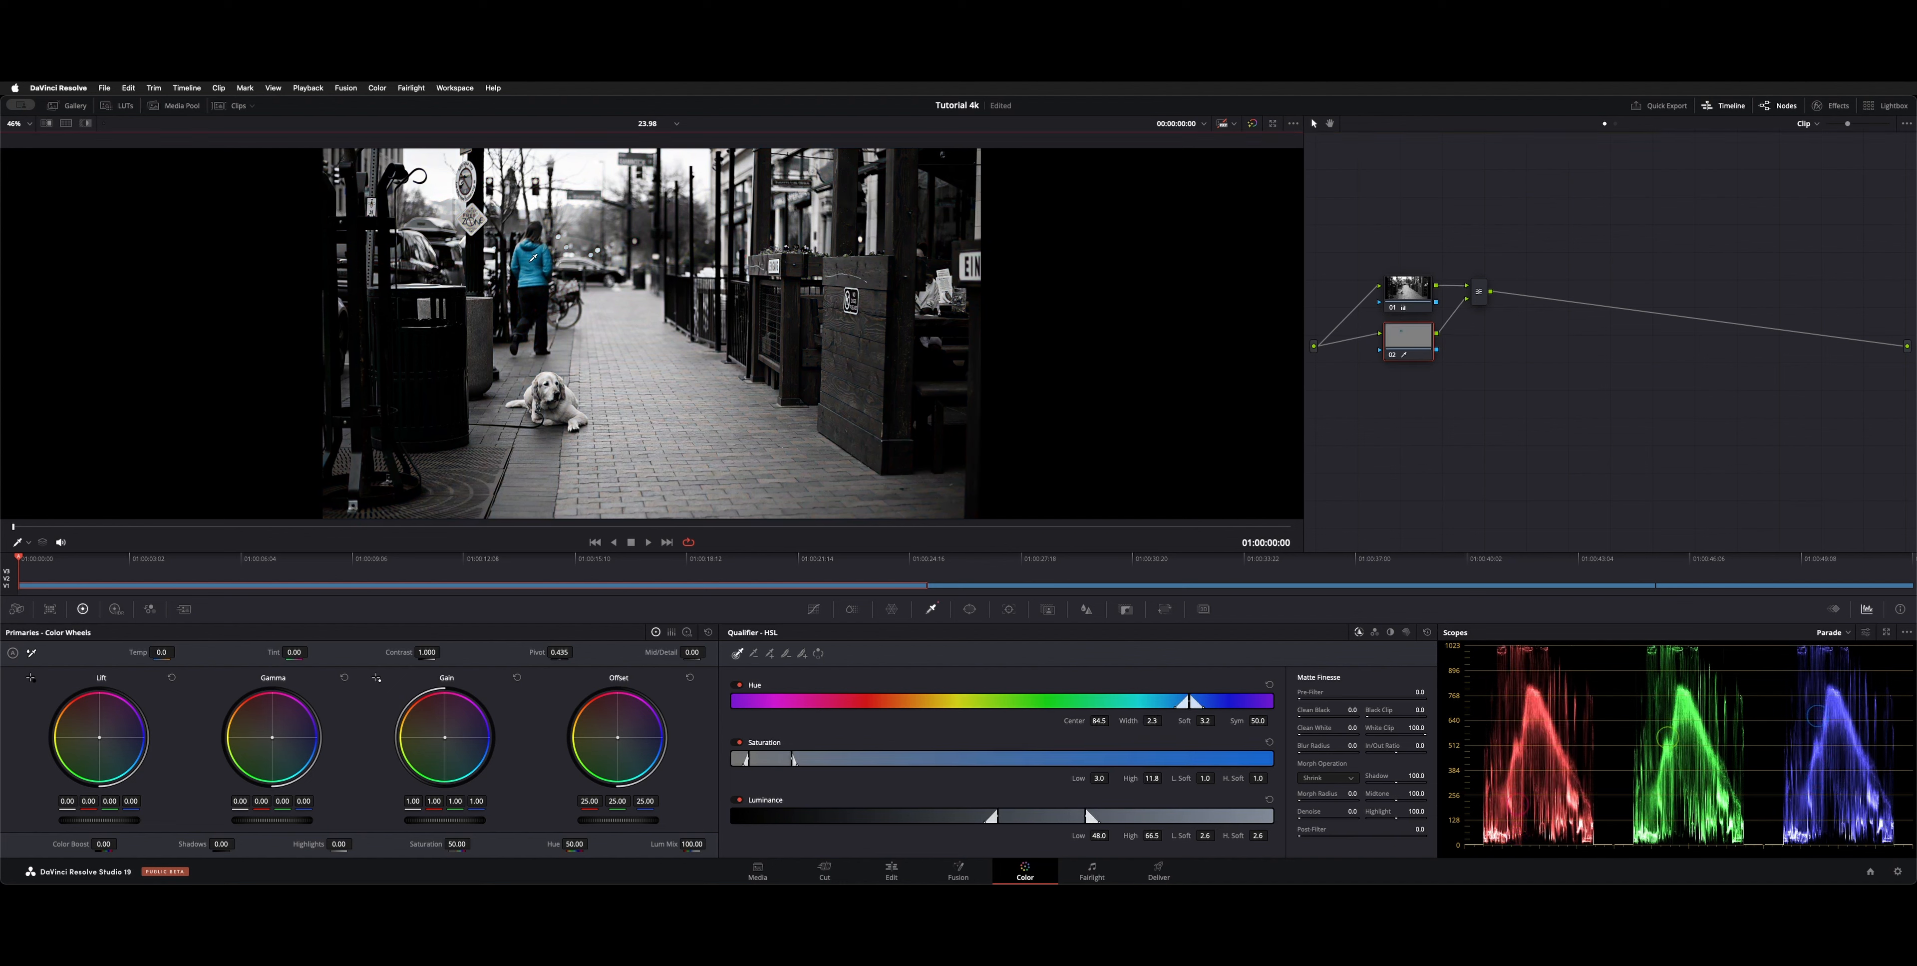
Play back the street clip in the viewer to check which areas stay in colour.
left_click(648, 541)
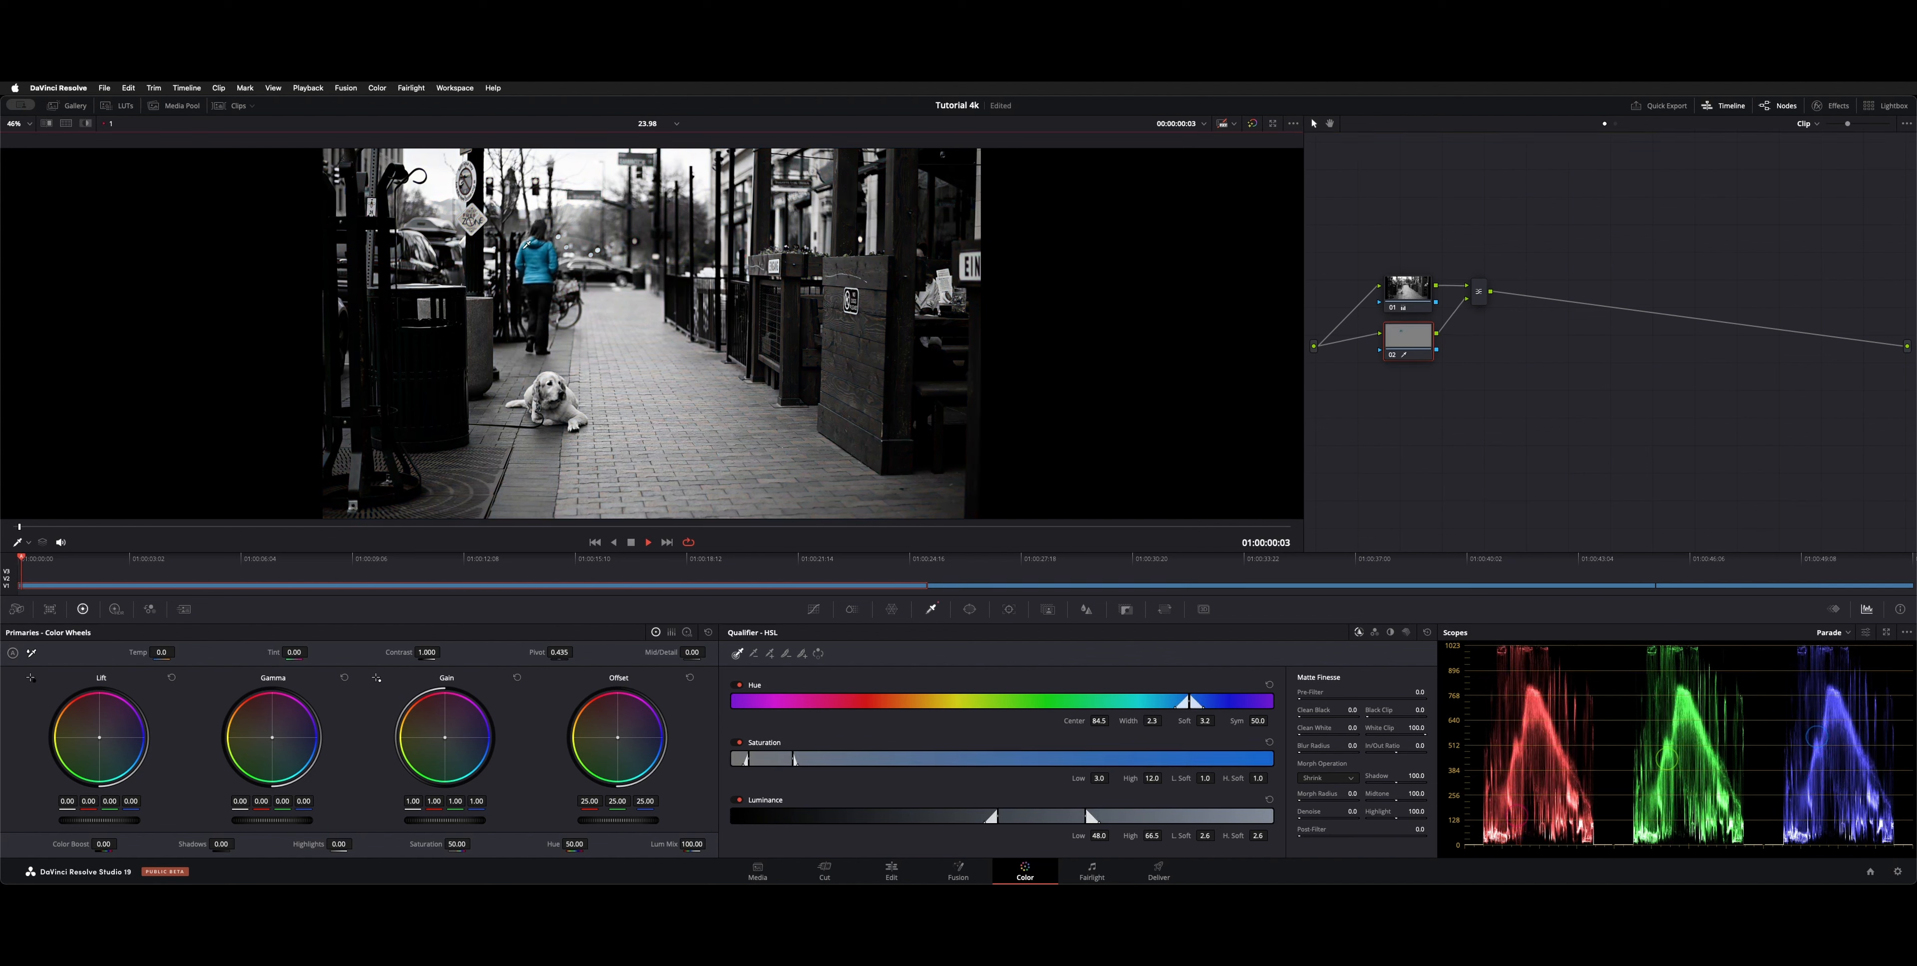
left_click(647, 542)
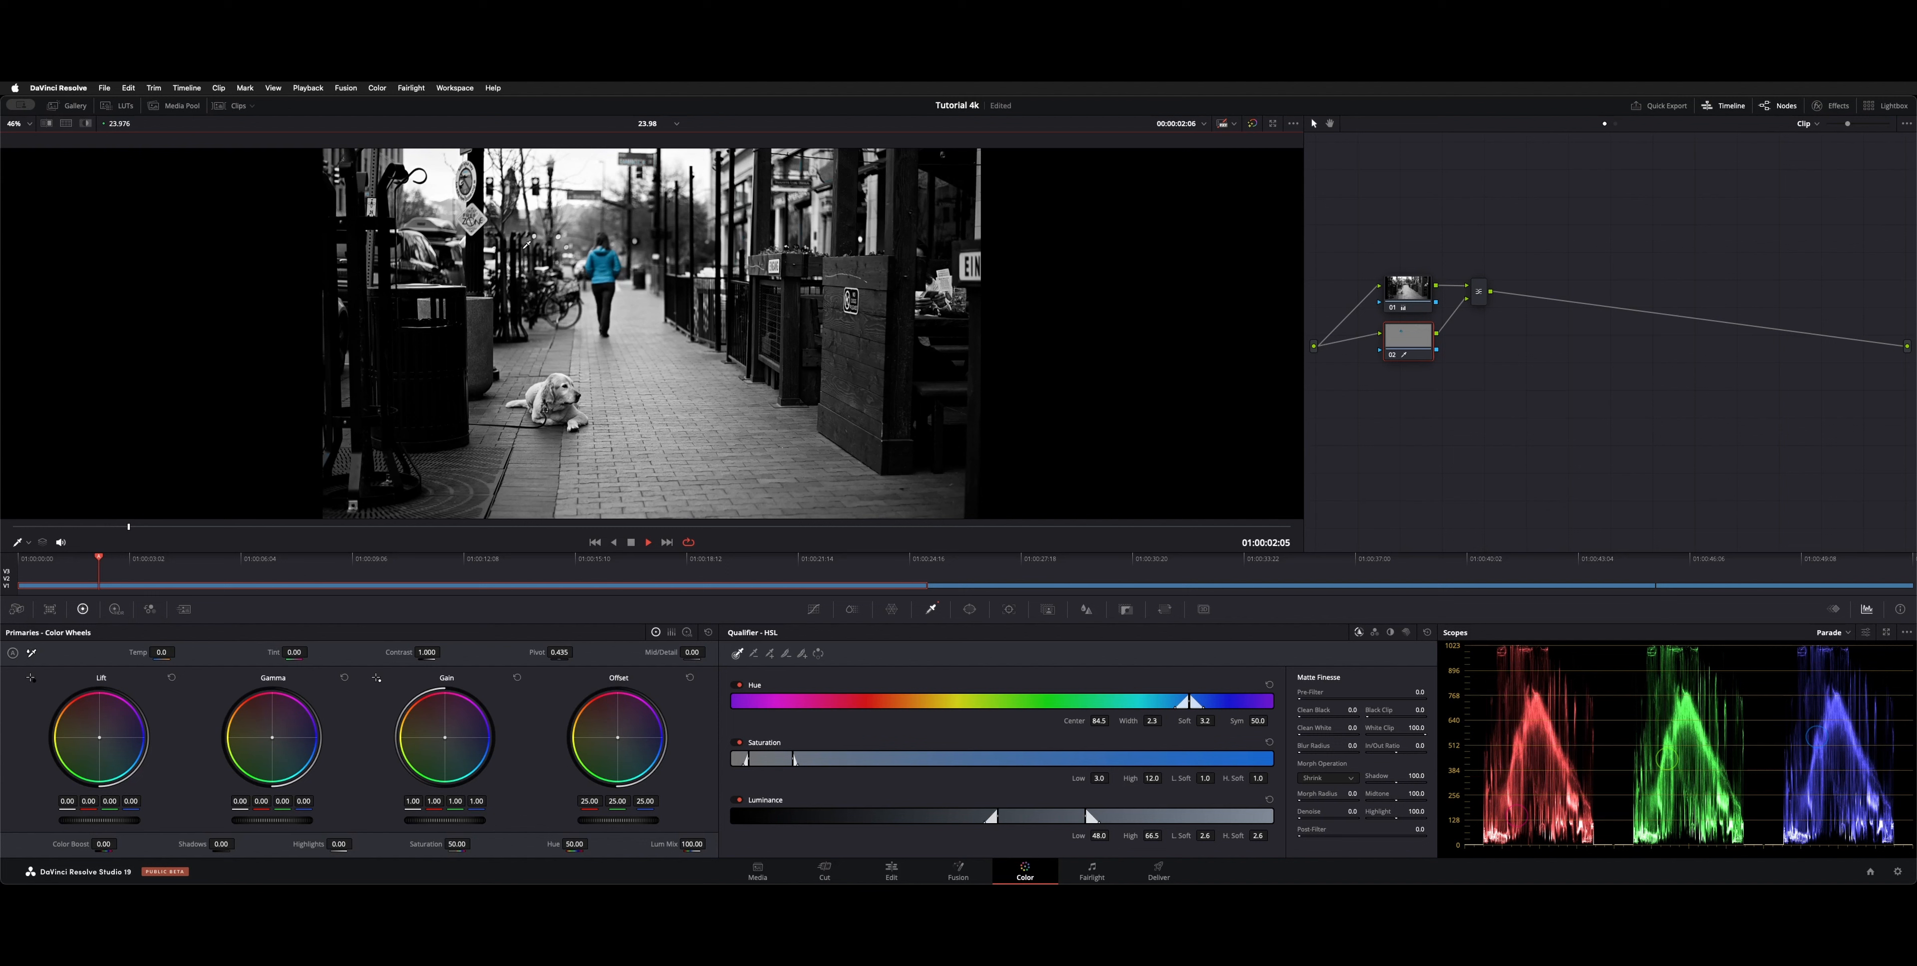
left_click(647, 541)
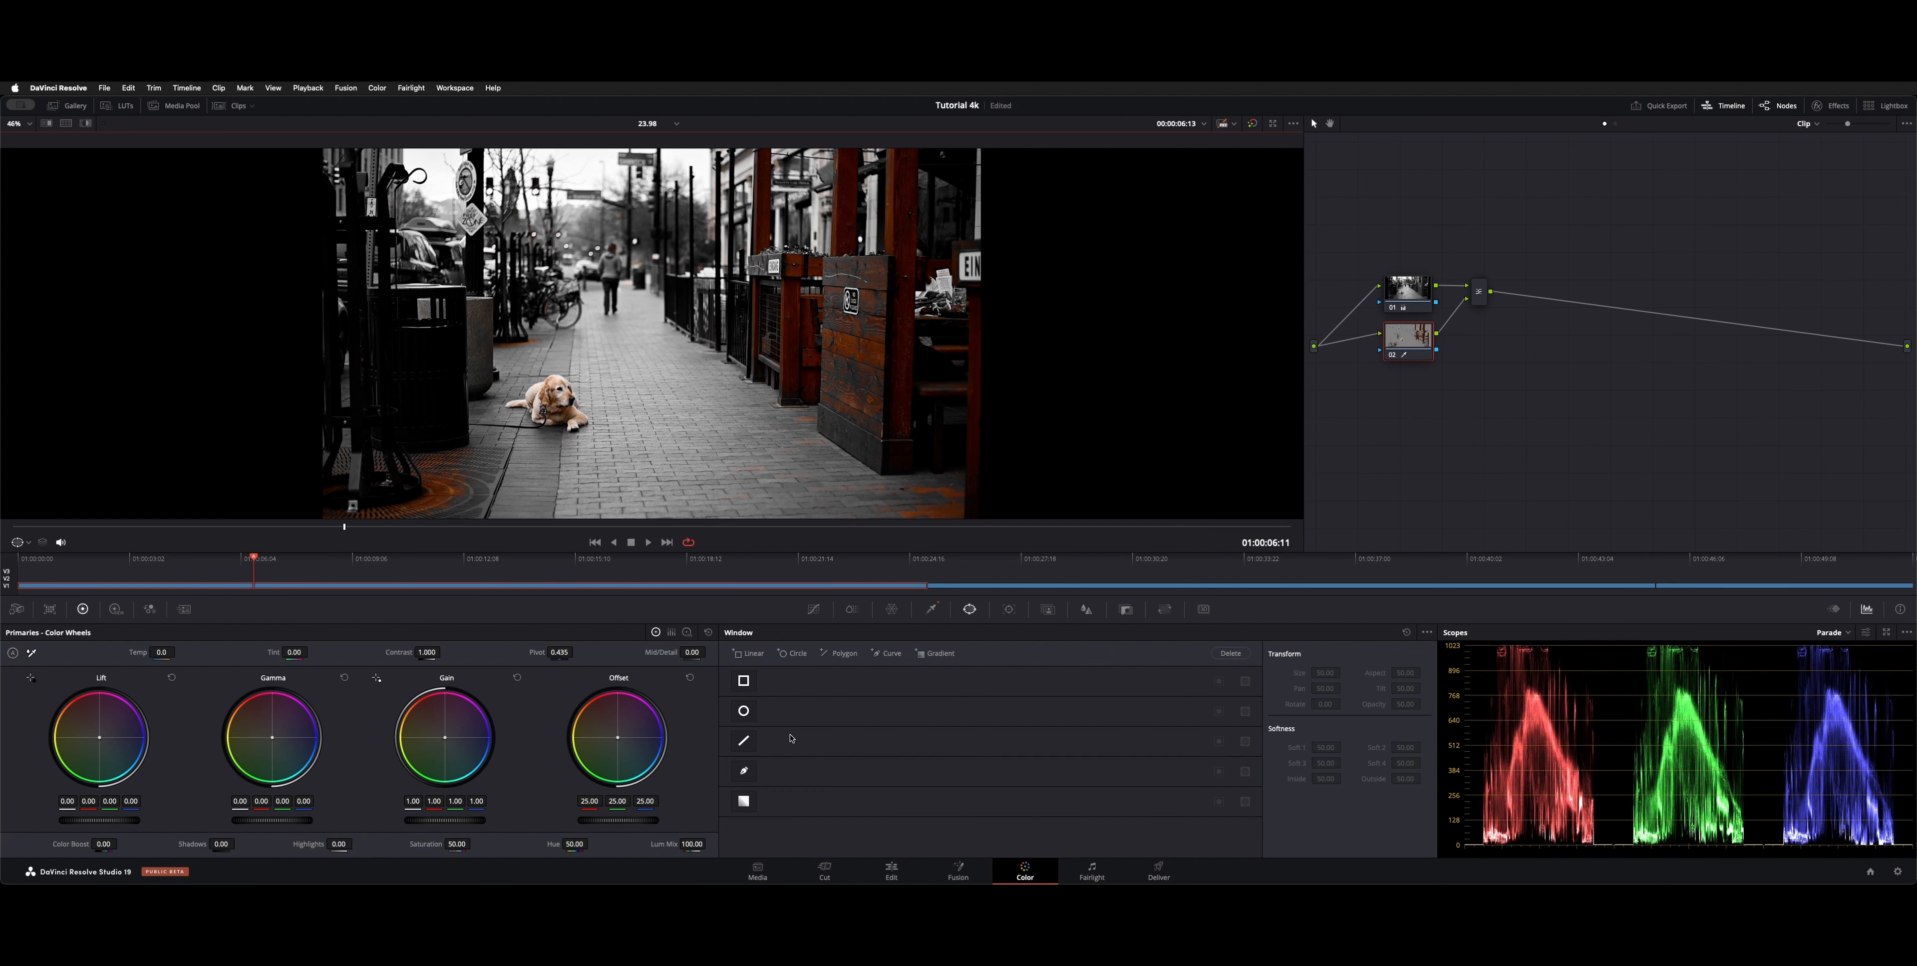
Select the cloudy sky clip in the timeline to grade it next.
left_click(742, 769)
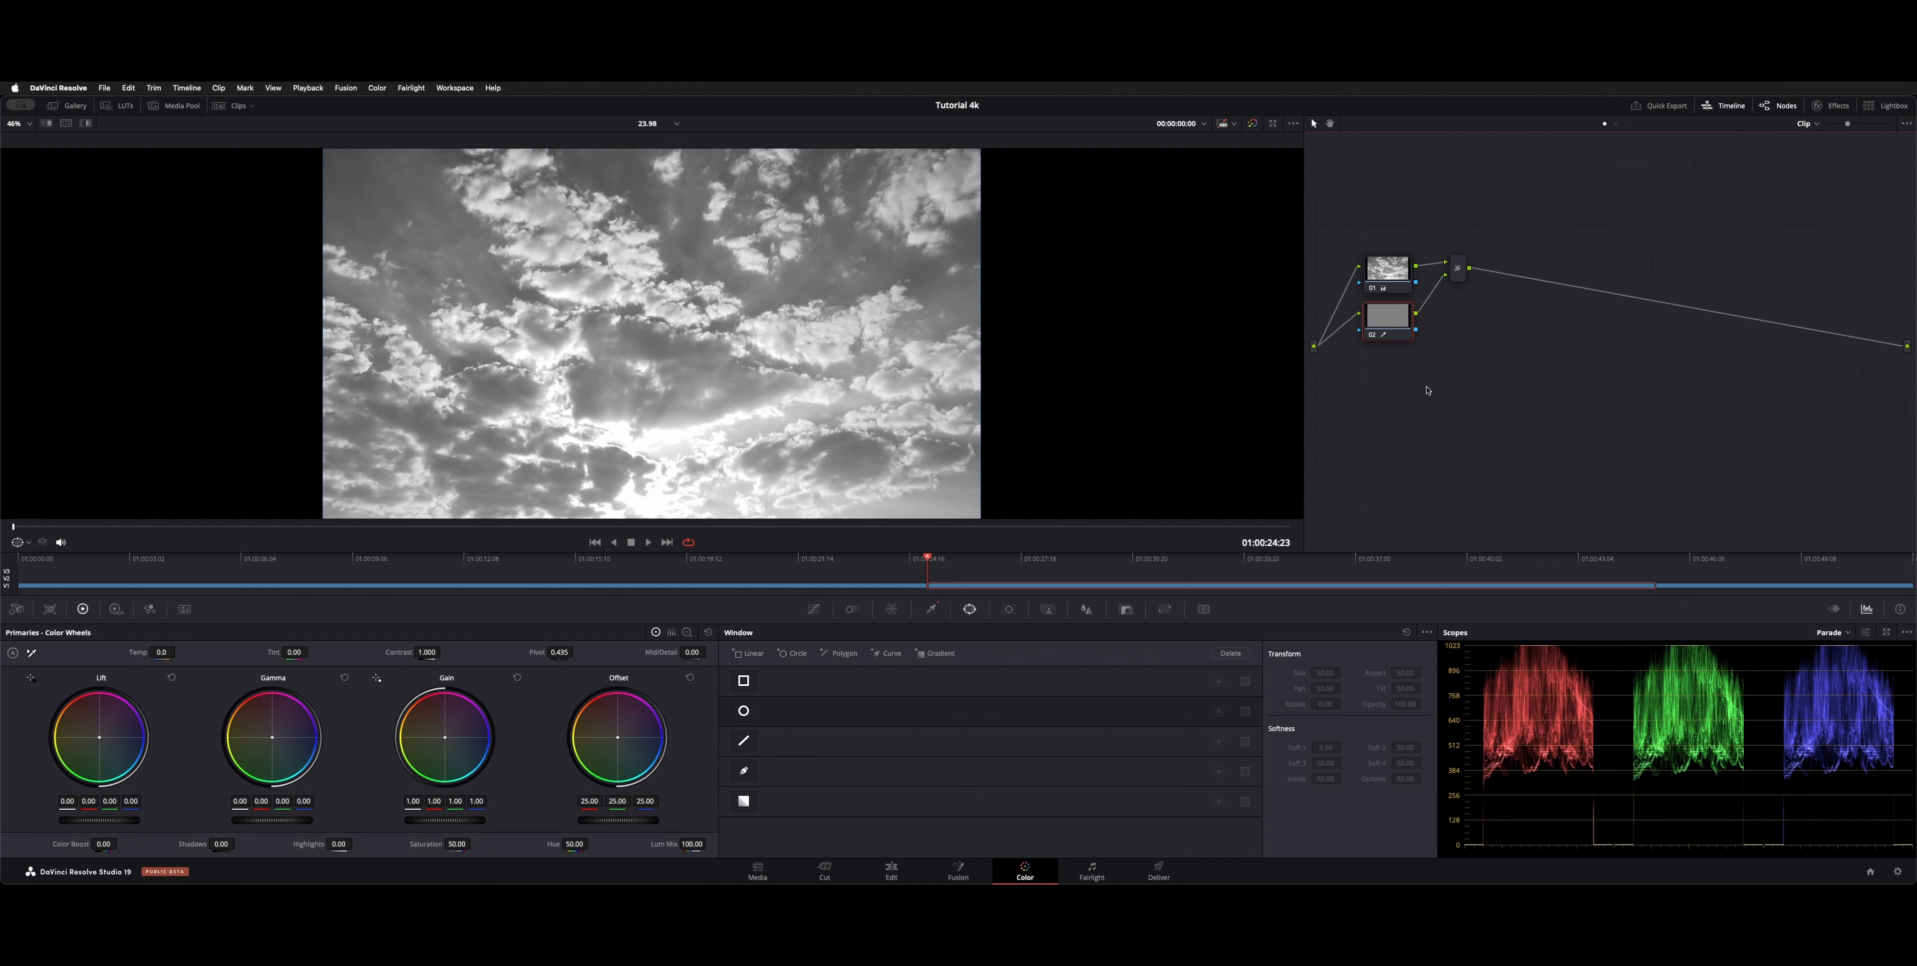
Select the parallel node that will bring the blue sky back in colour.
left_click(1385, 316)
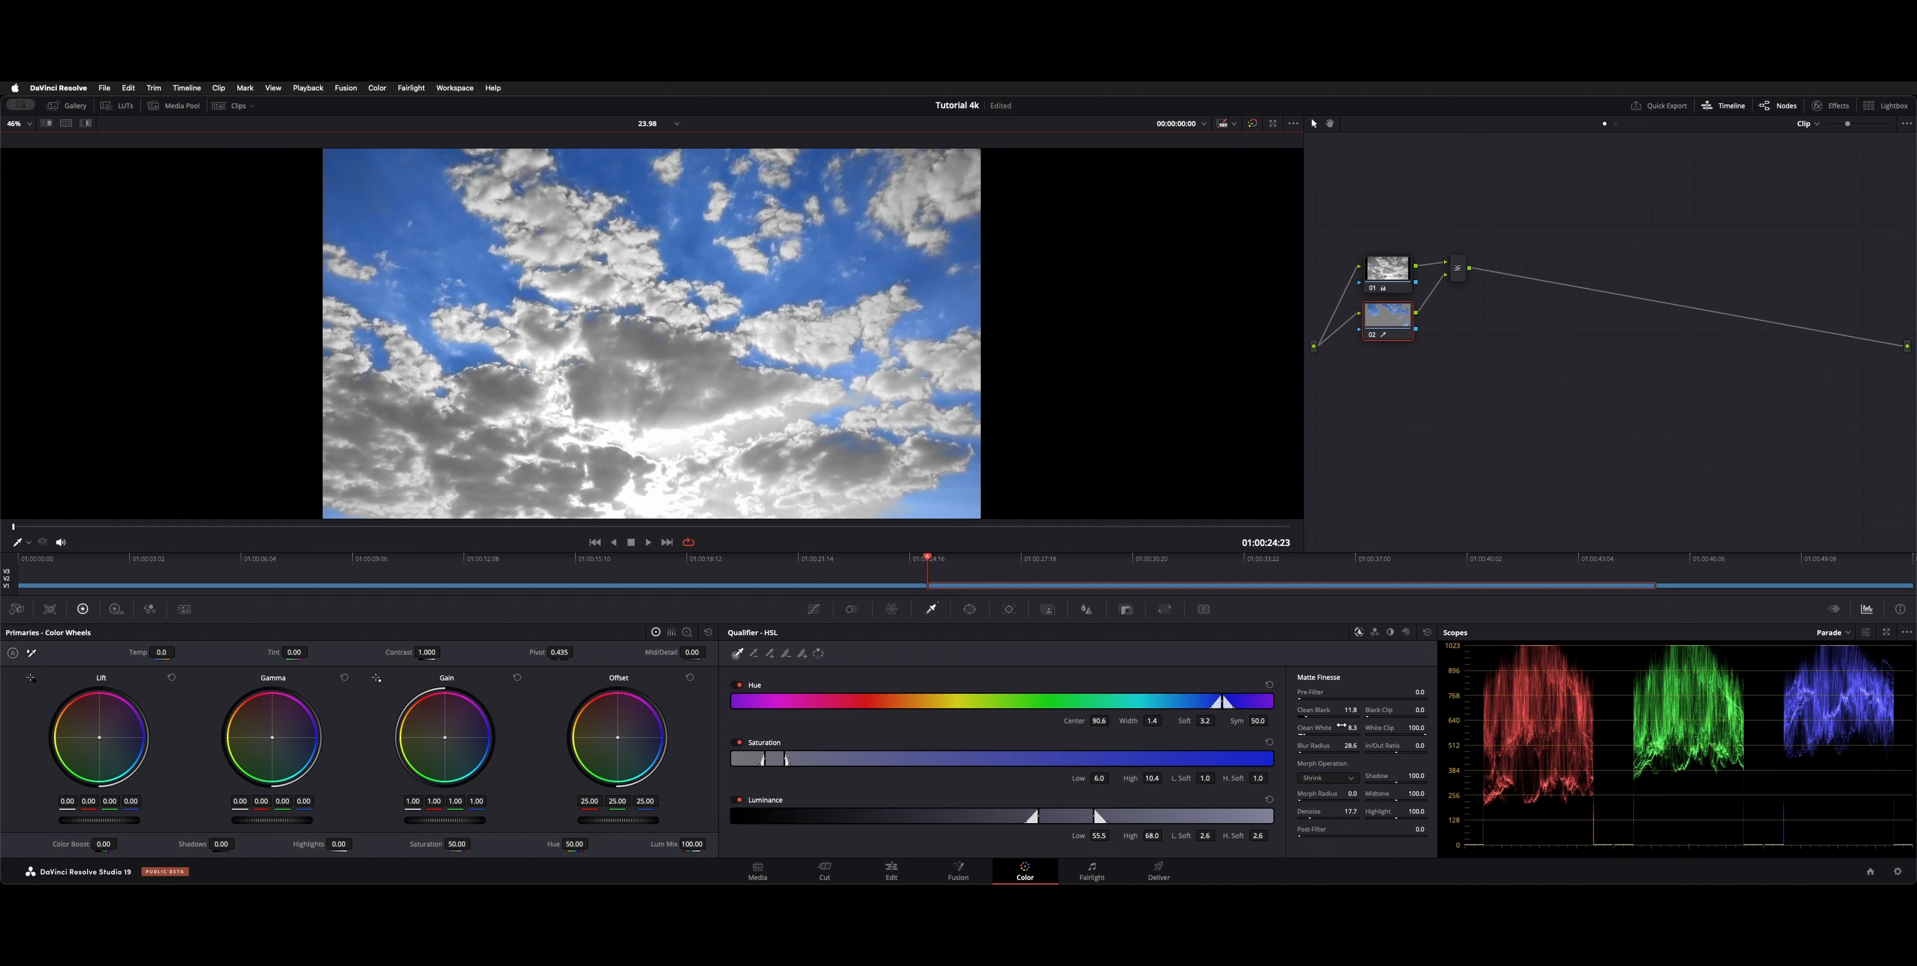
mouse_move(590, 328)
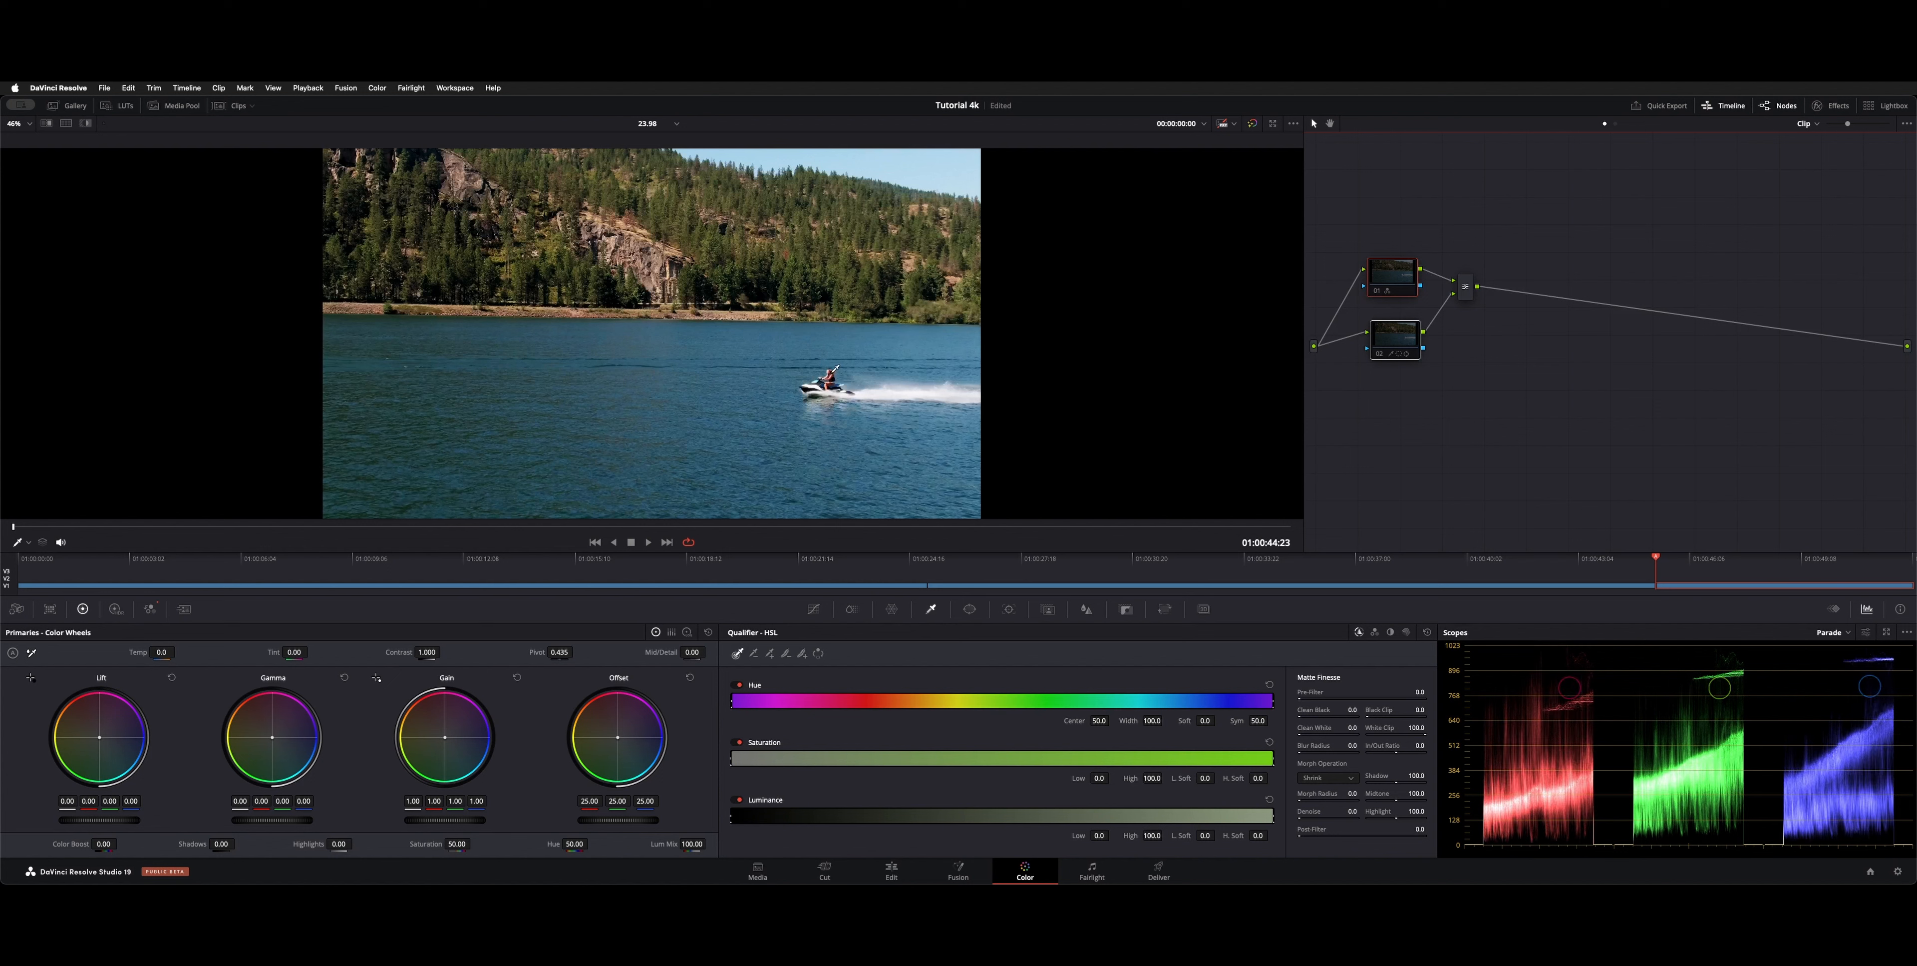
Select the grading node for the jet ski clip and play it back to review the circular window.
left_click(1390, 274)
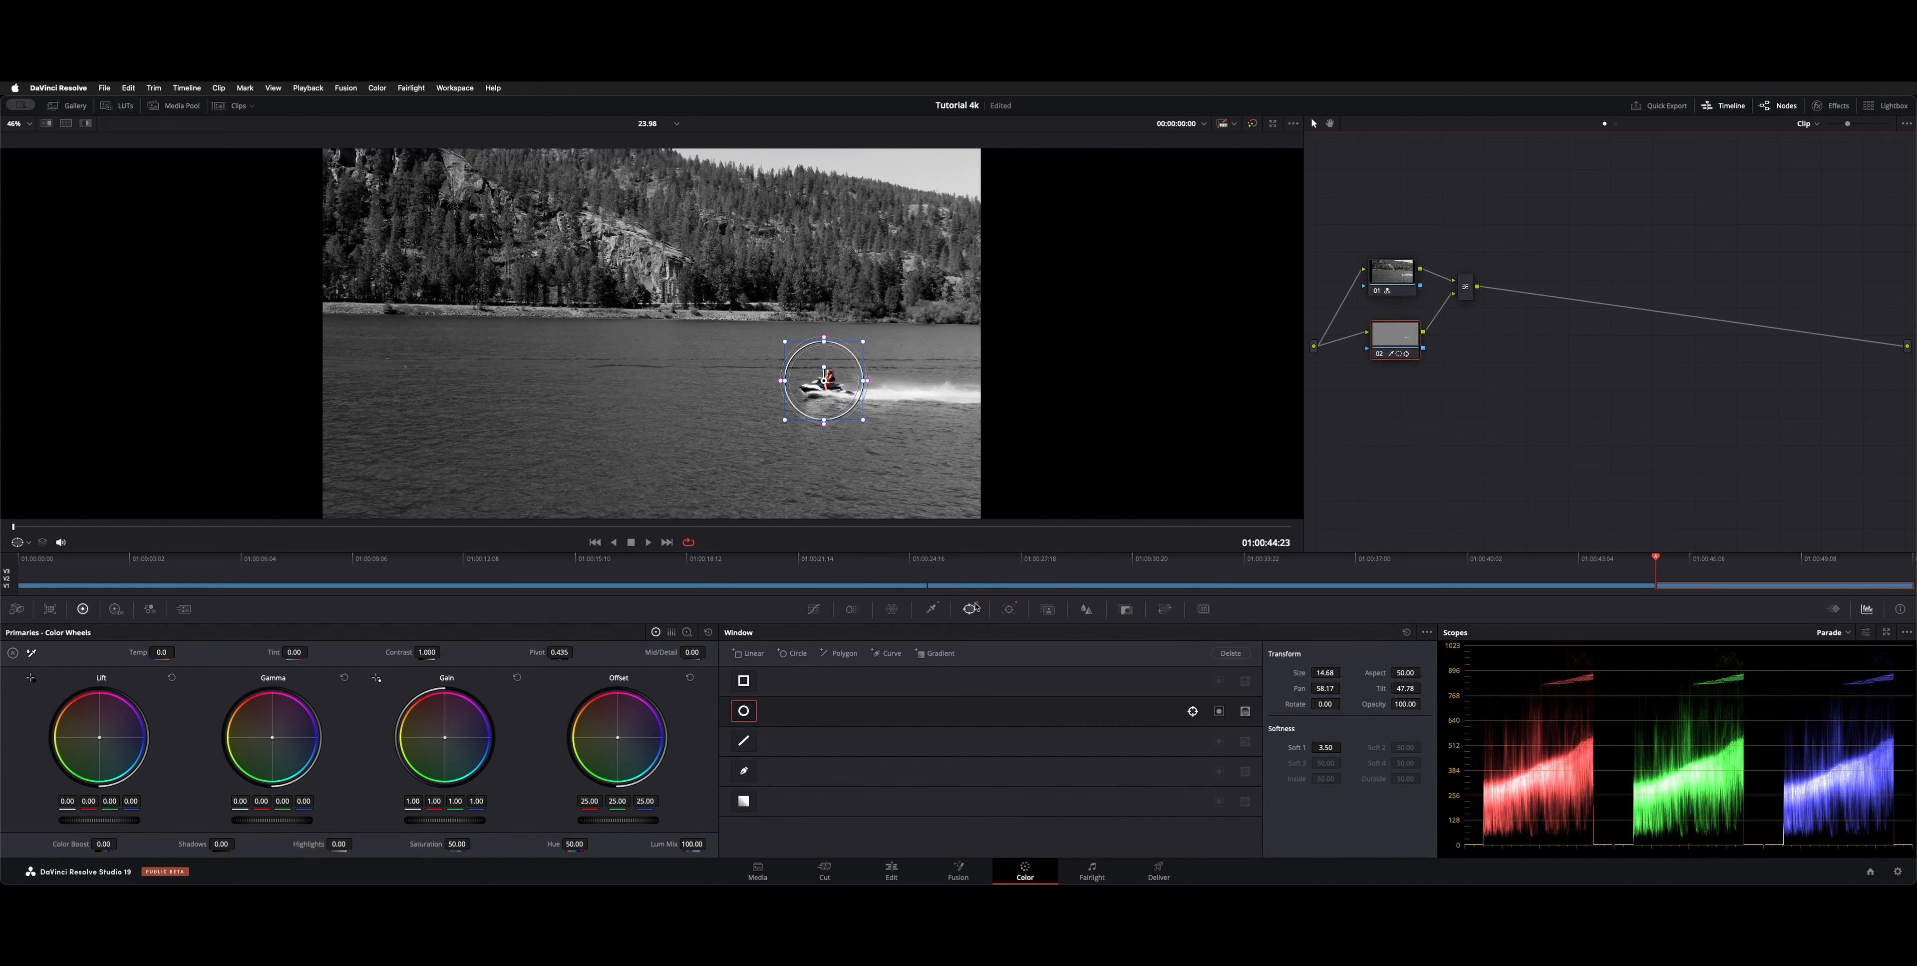
left_click(647, 542)
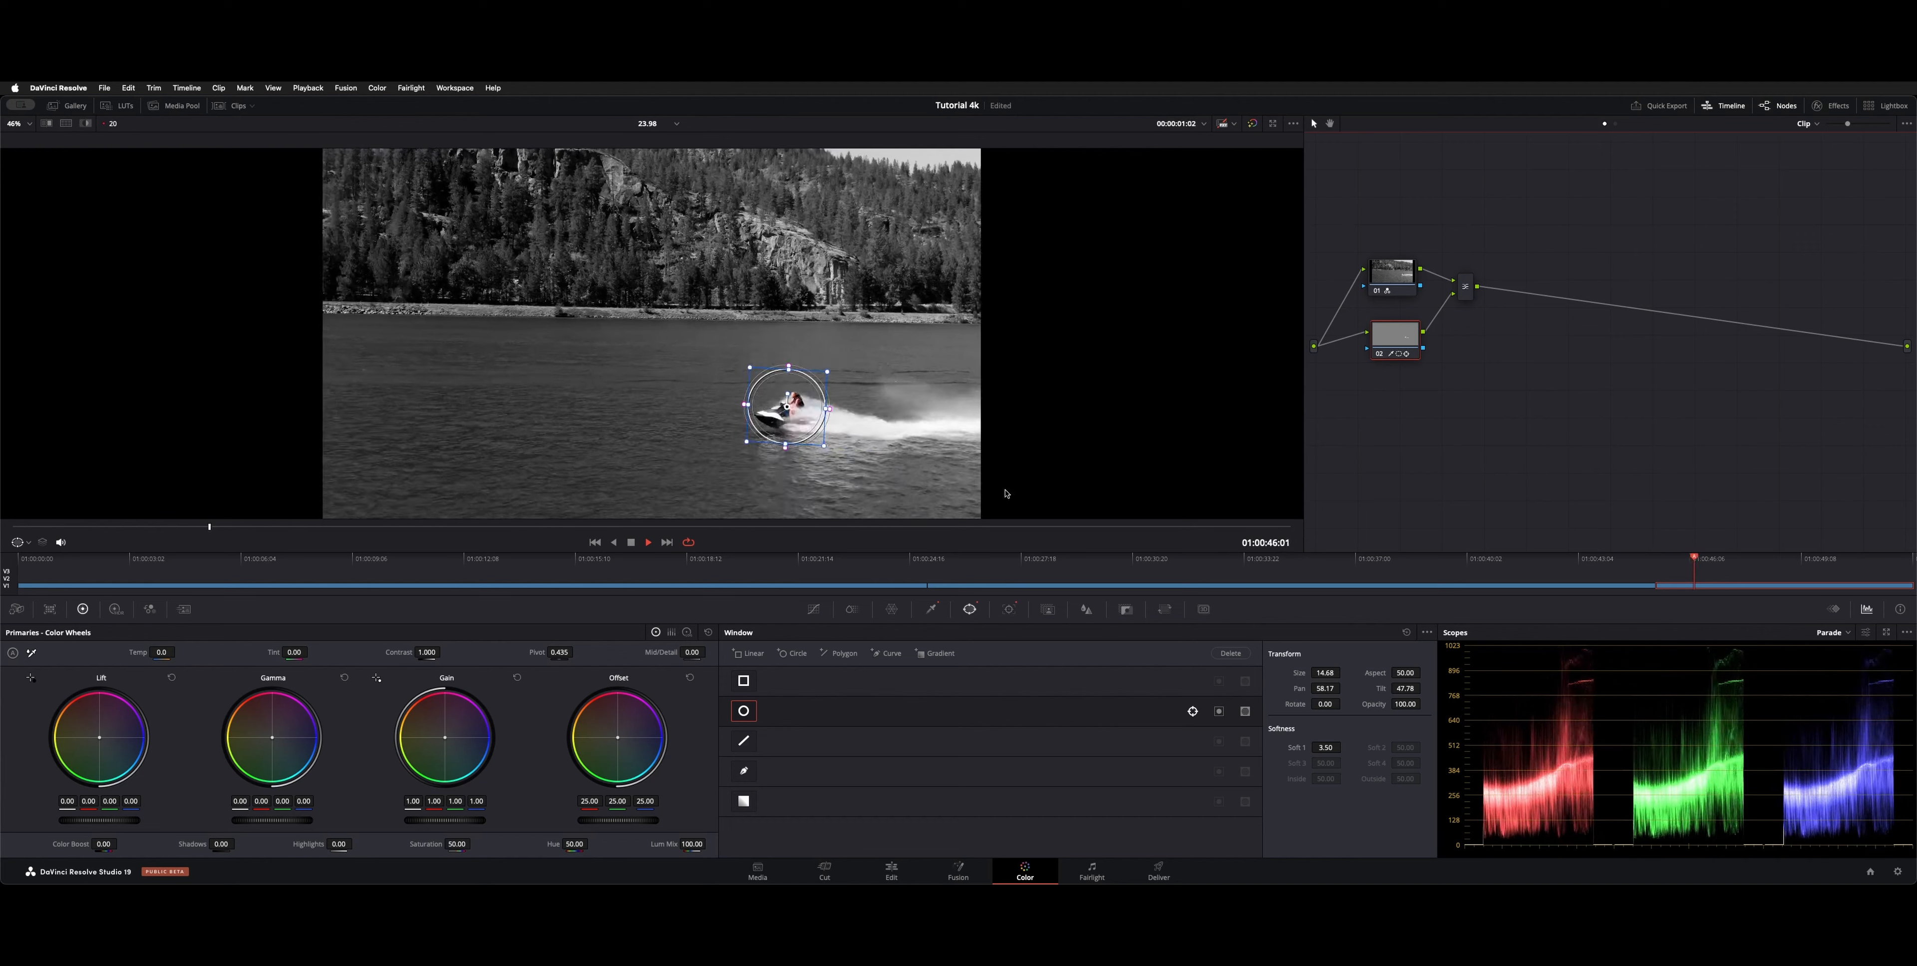